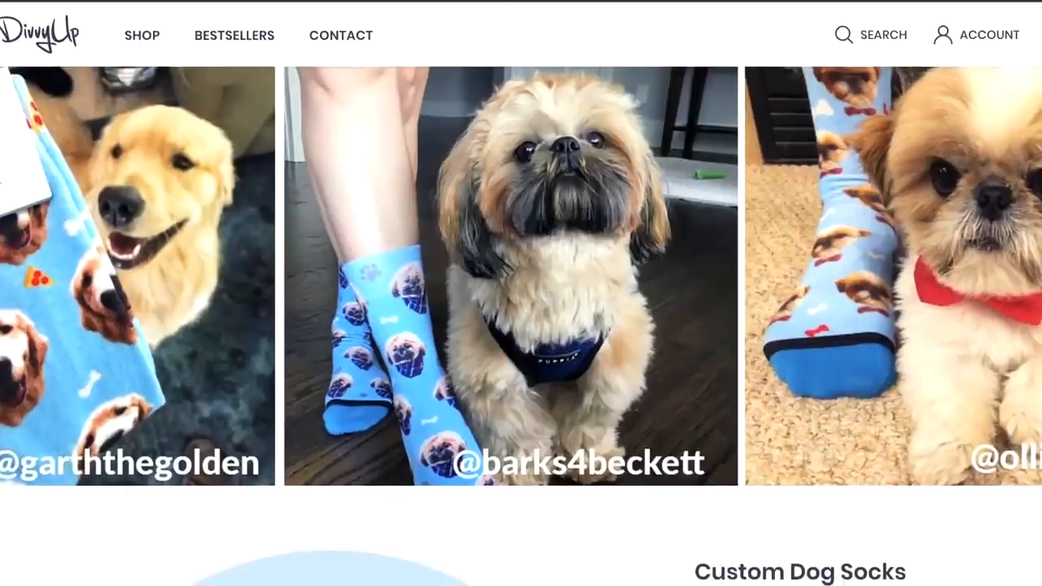
scroll("down", 3)
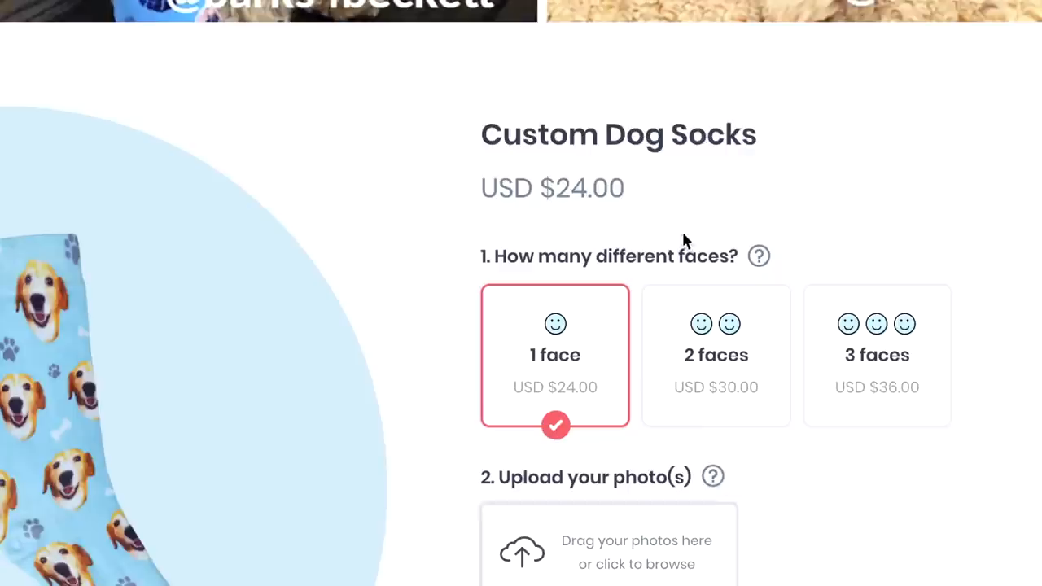